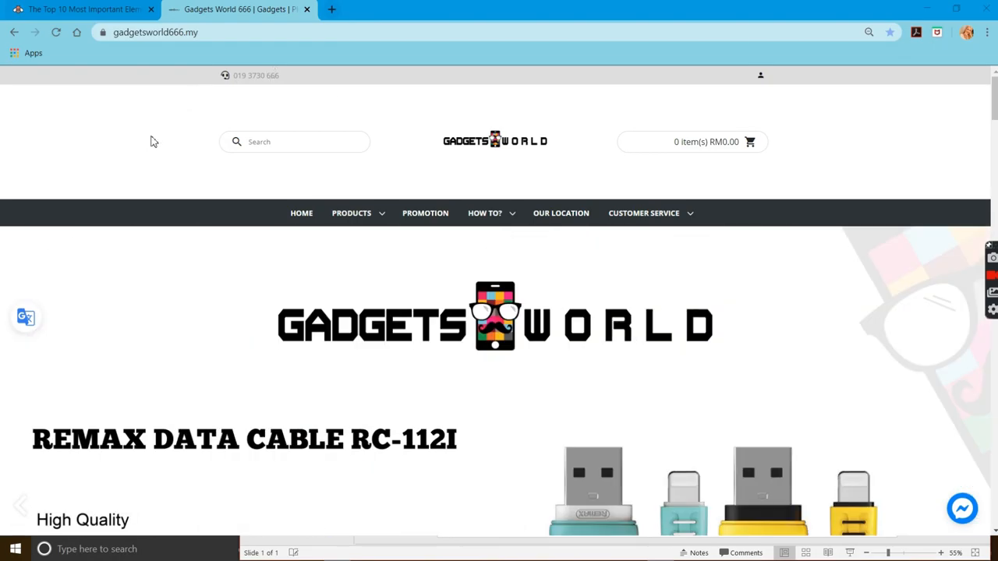
mouse_move(365, 174)
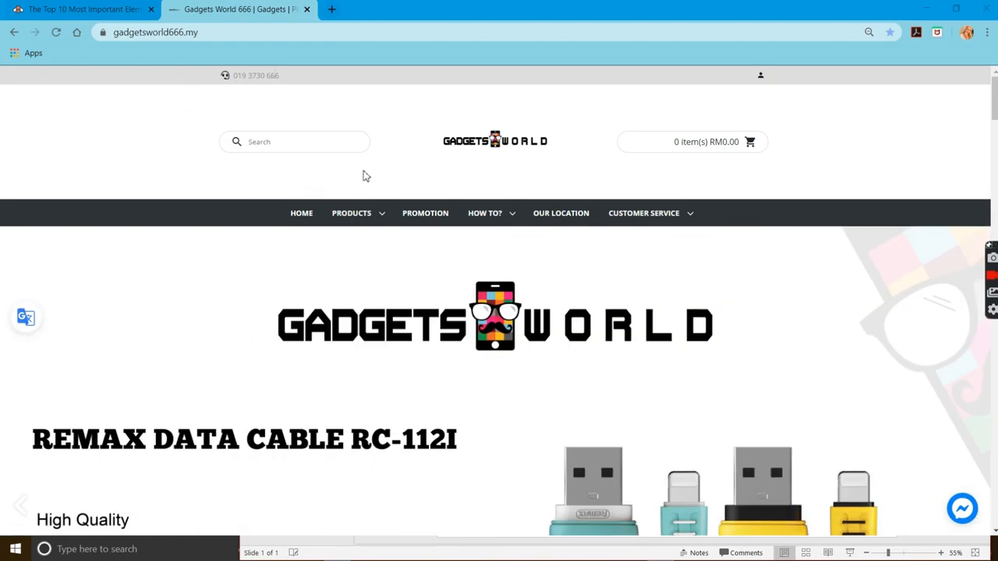
mouse_move(180, 162)
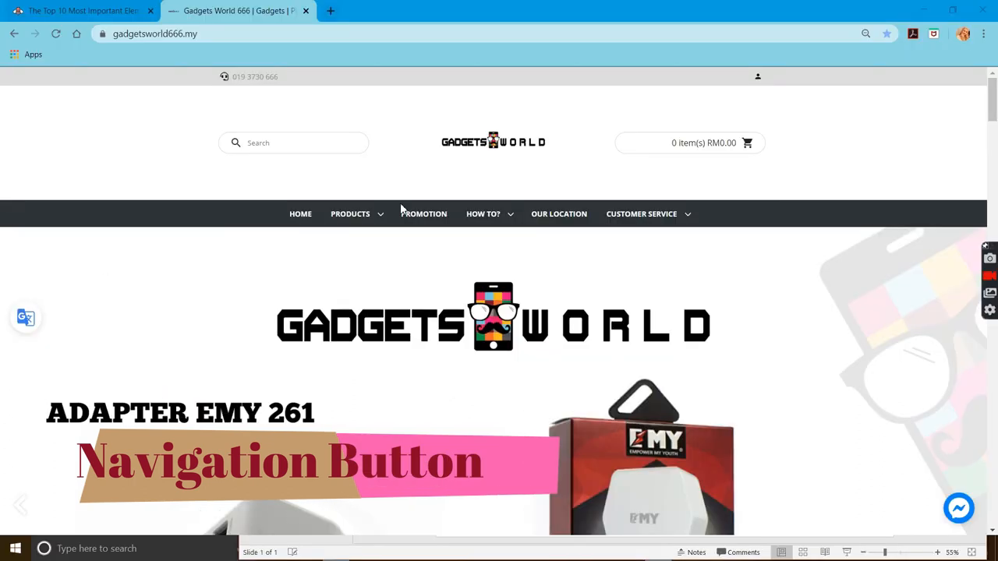
Step: Scroll down the homepage past Specials and Categories to the Trending Headphone banner
scroll("down", 3)
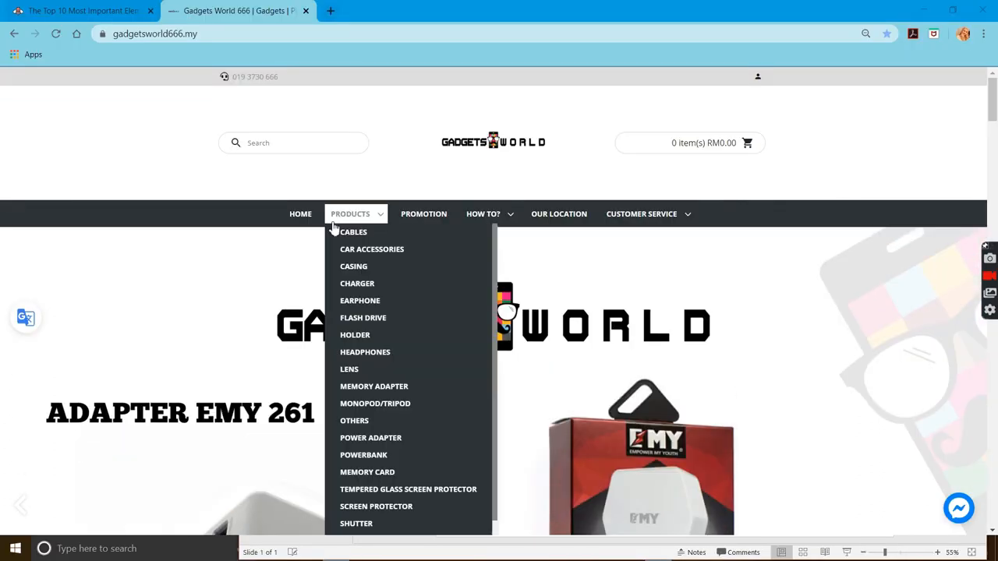
mouse_move(371, 222)
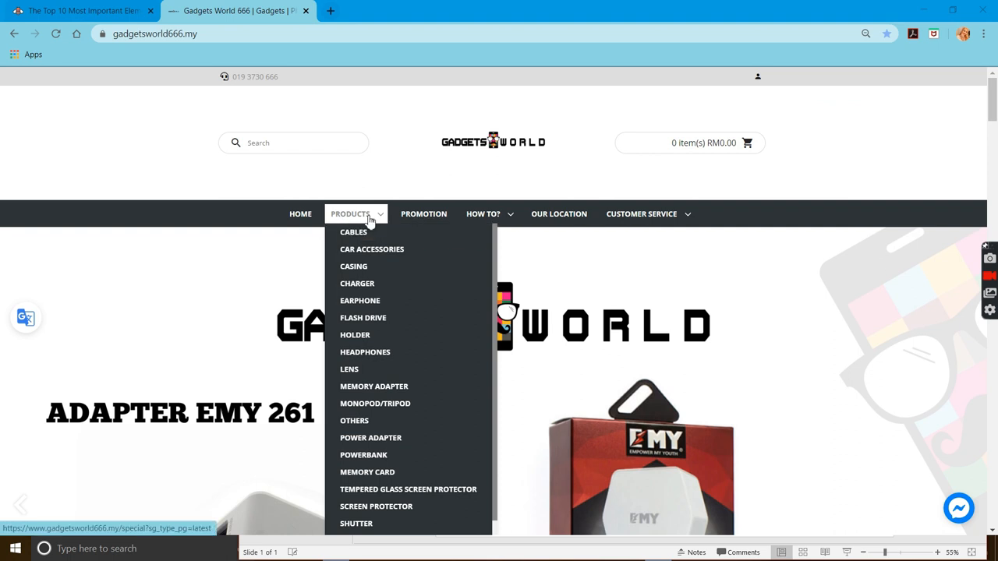
mouse_move(352, 232)
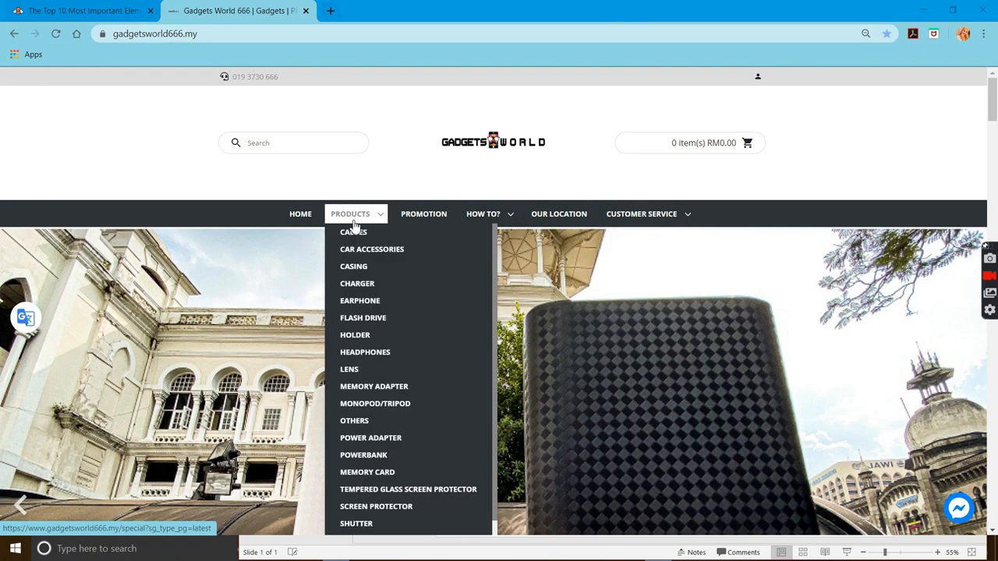
mouse_move(352, 265)
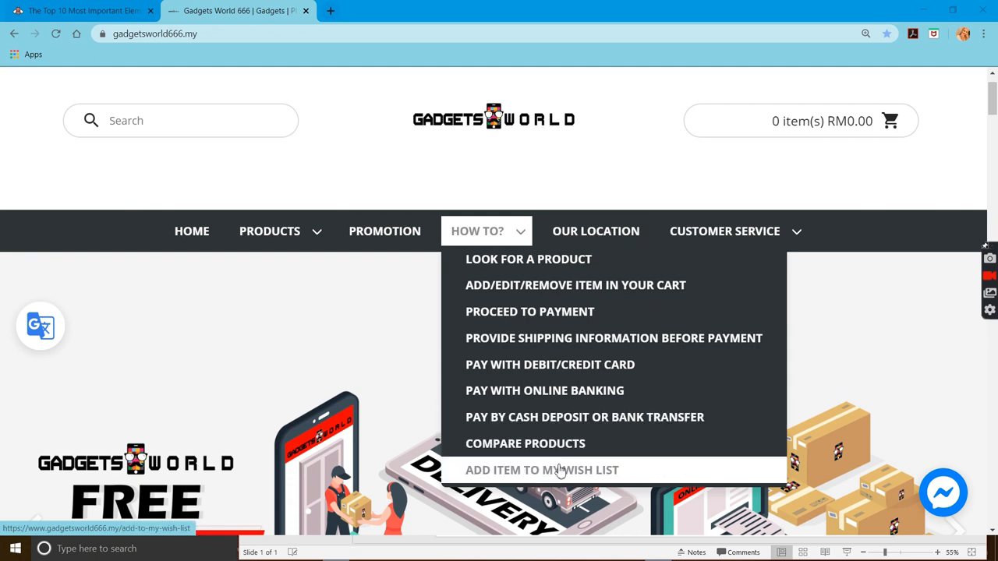
mouse_move(545, 312)
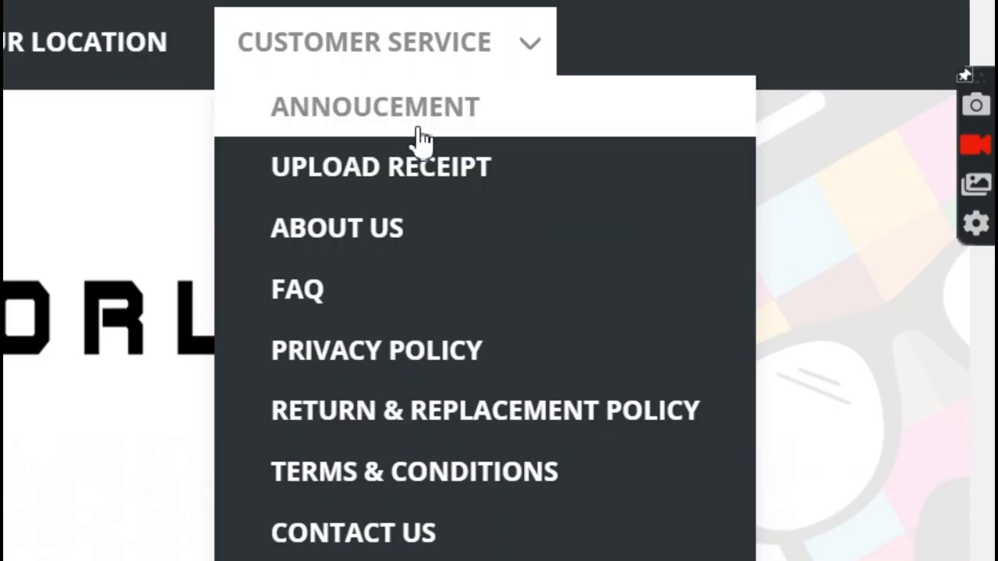
mouse_move(829, 187)
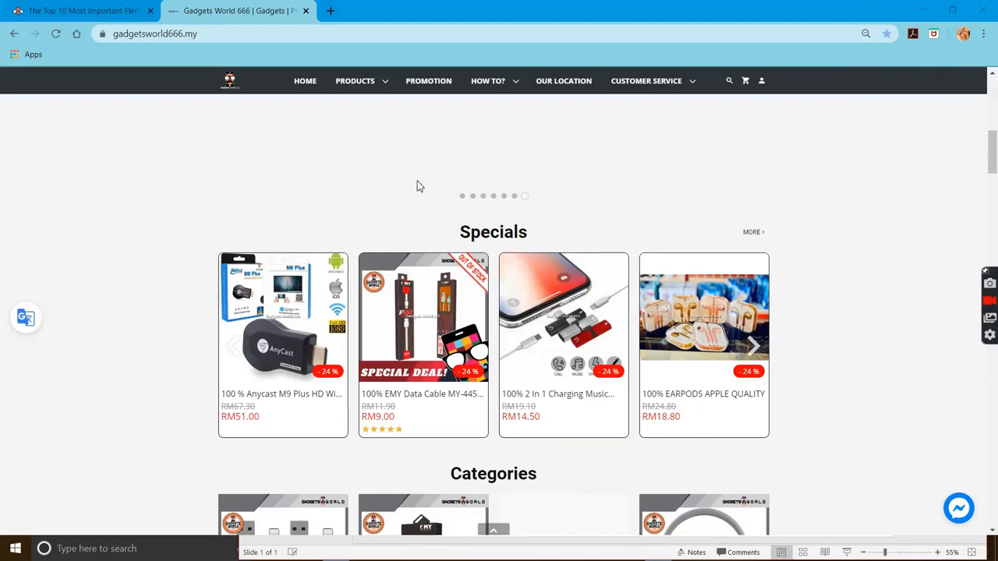
mouse_move(367, 236)
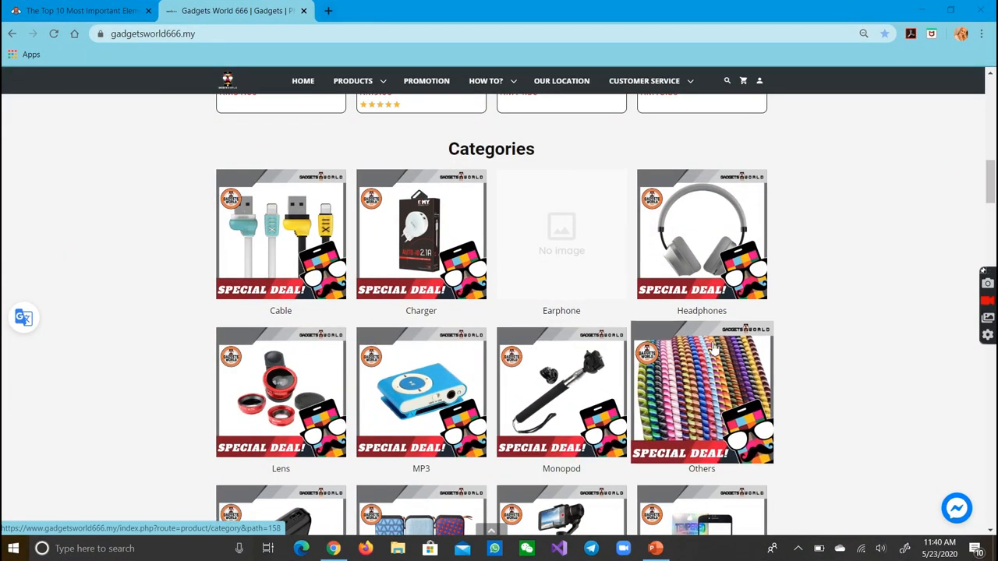
mouse_move(698, 351)
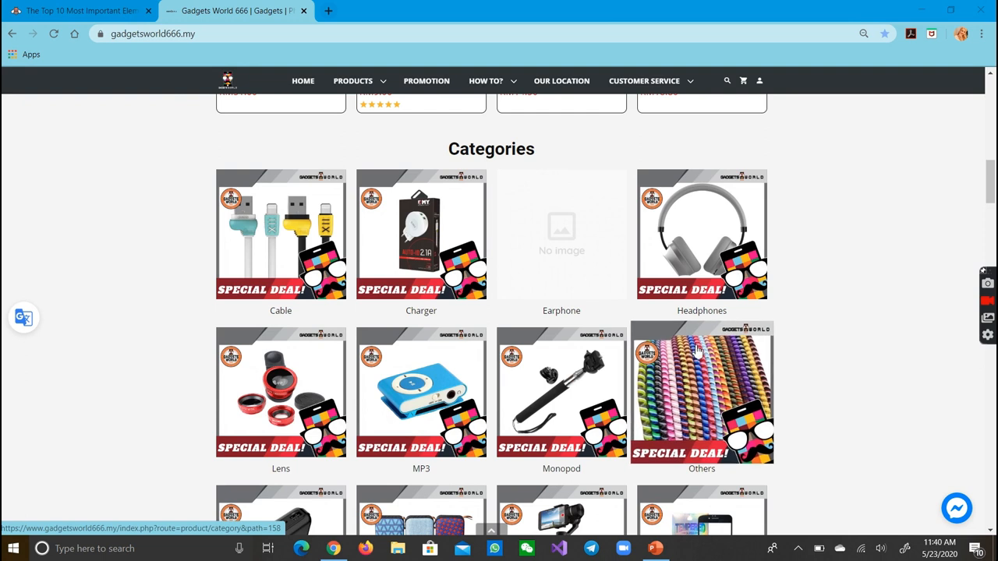
mouse_move(343, 376)
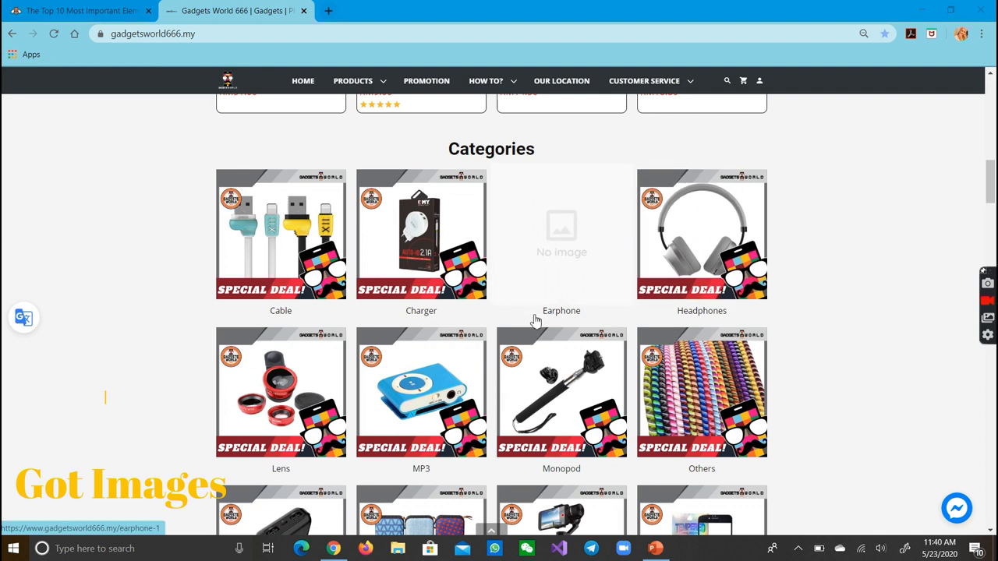
mouse_move(290, 258)
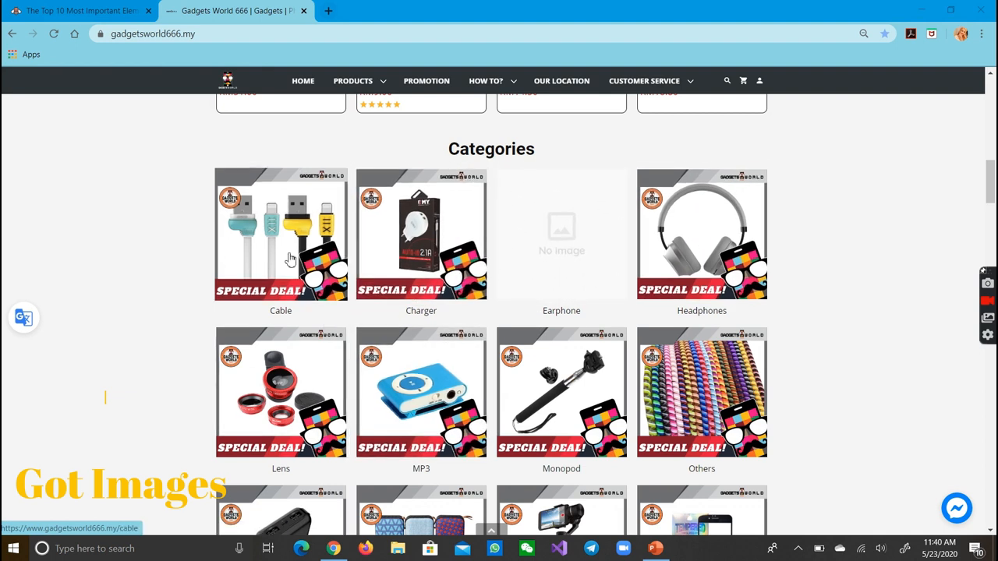
mouse_move(756, 315)
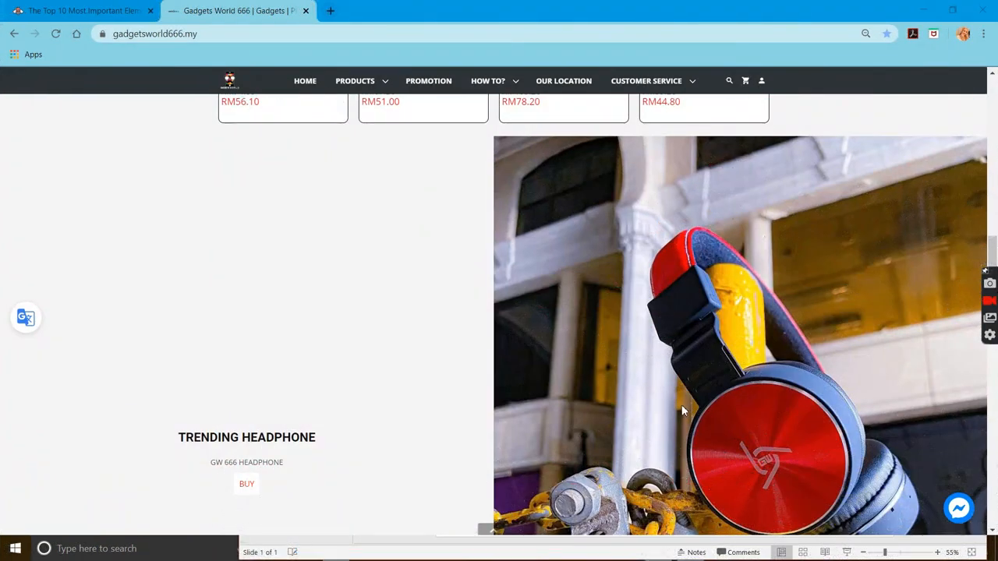
scroll("down", 3)
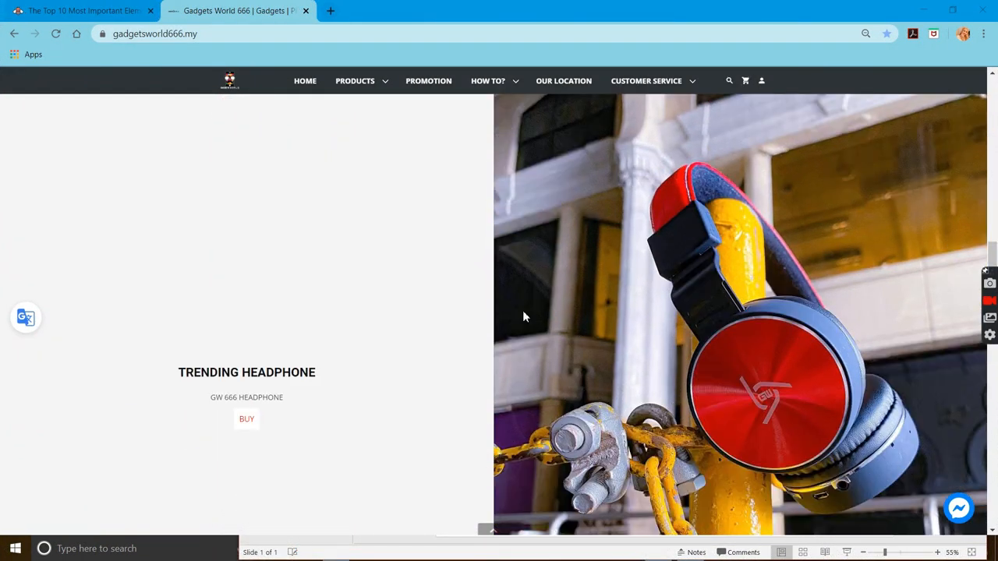
mouse_move(343, 379)
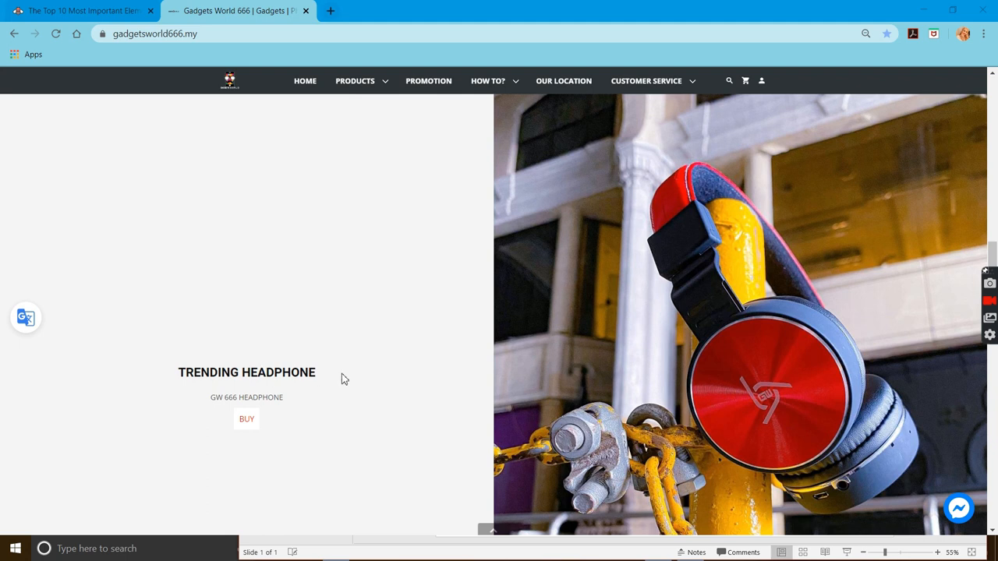
mouse_move(414, 368)
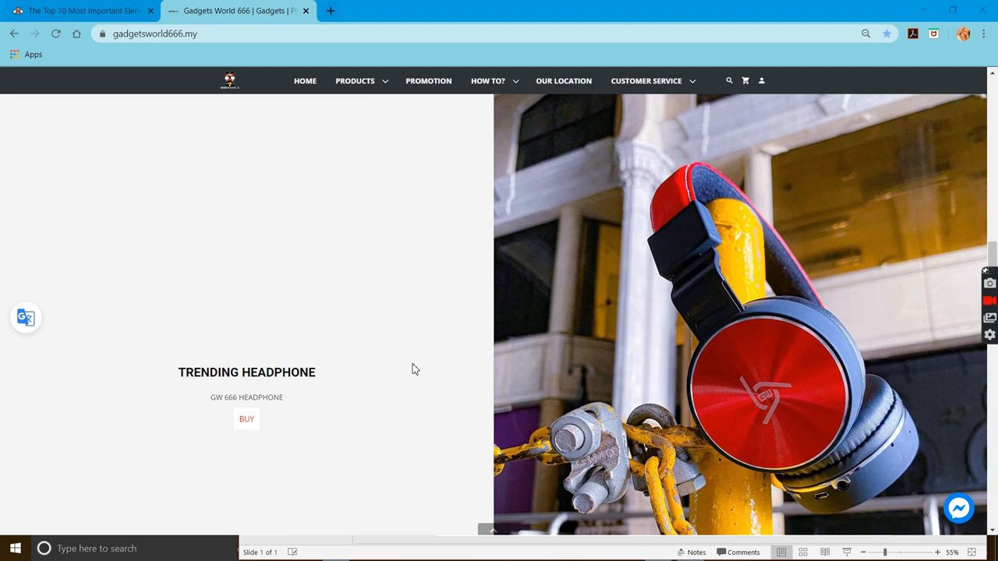
mouse_move(246, 419)
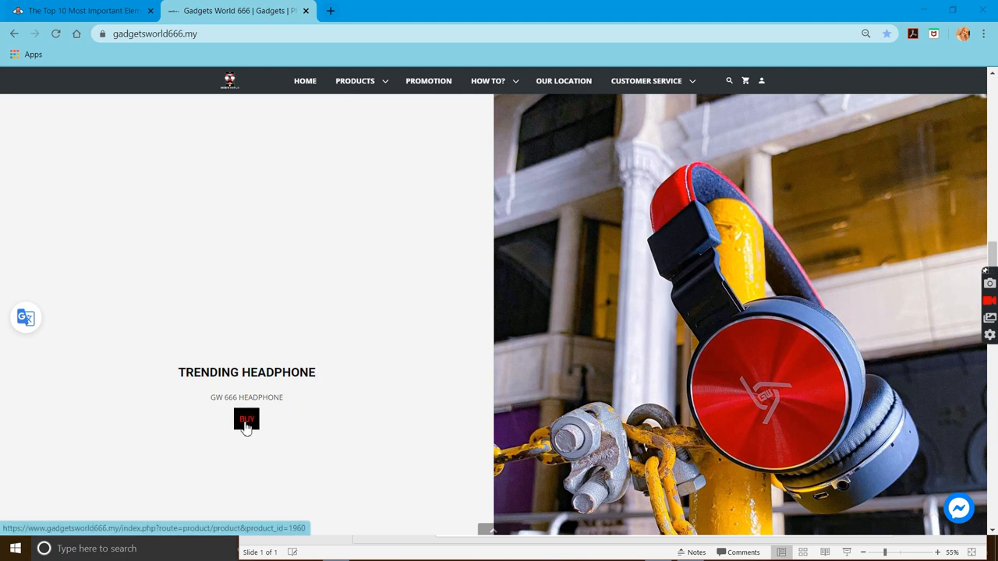
left_click(246, 420)
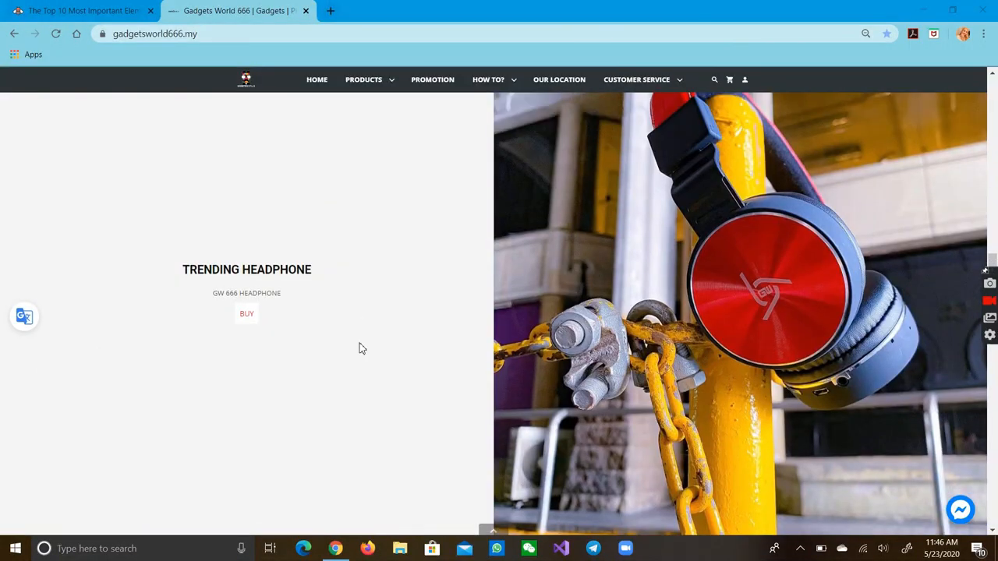
Step: Scroll through Latest, Categories, Featured and MP3 iPod down to the earphones photo gallery
scroll("down", 3)
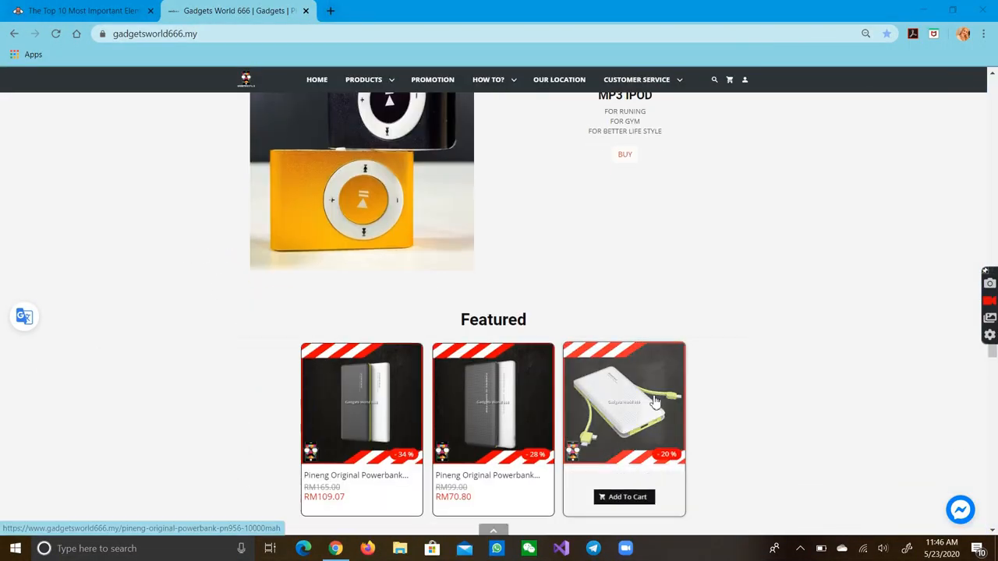
scroll("up", 3)
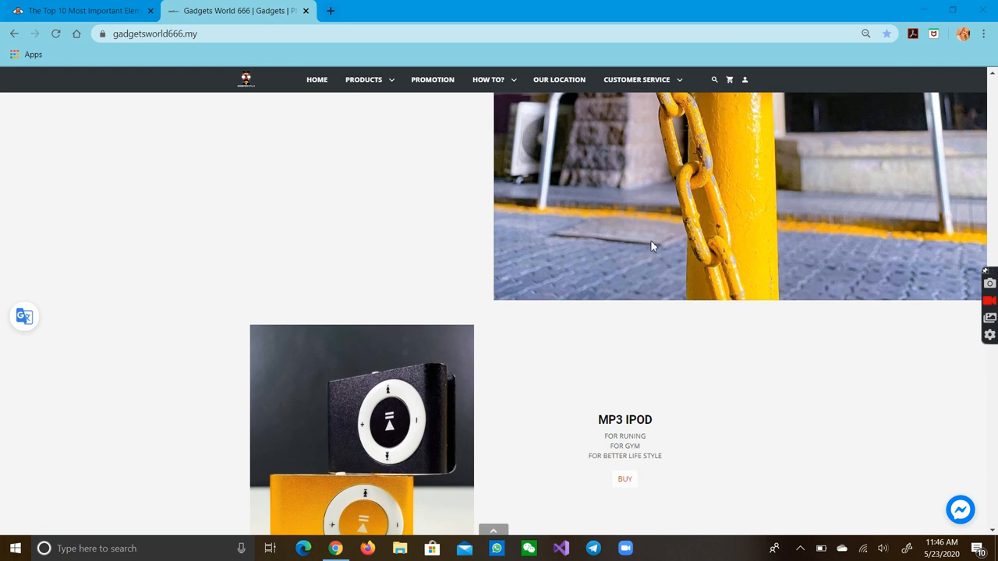
scroll("up", 3)
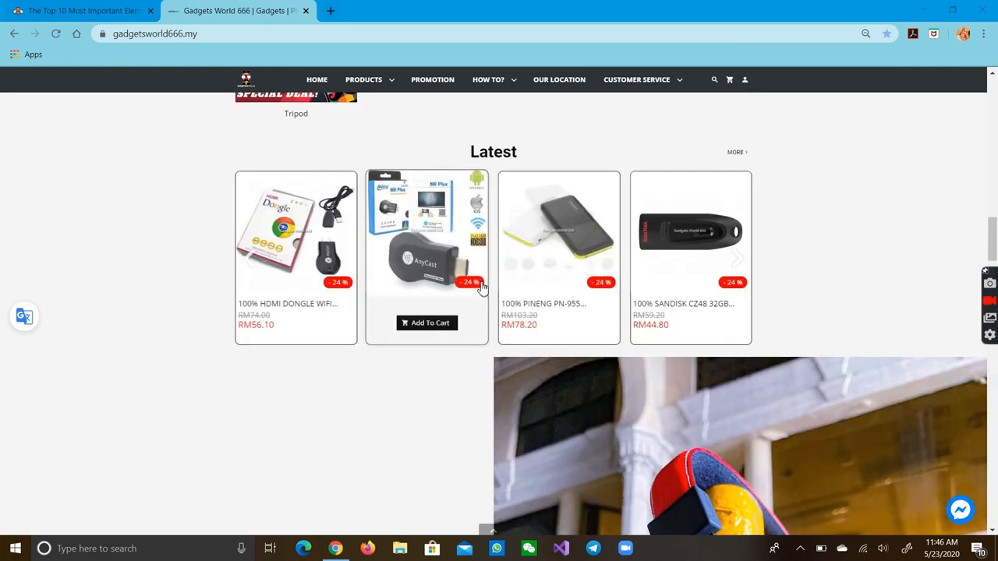
scroll("up", 3)
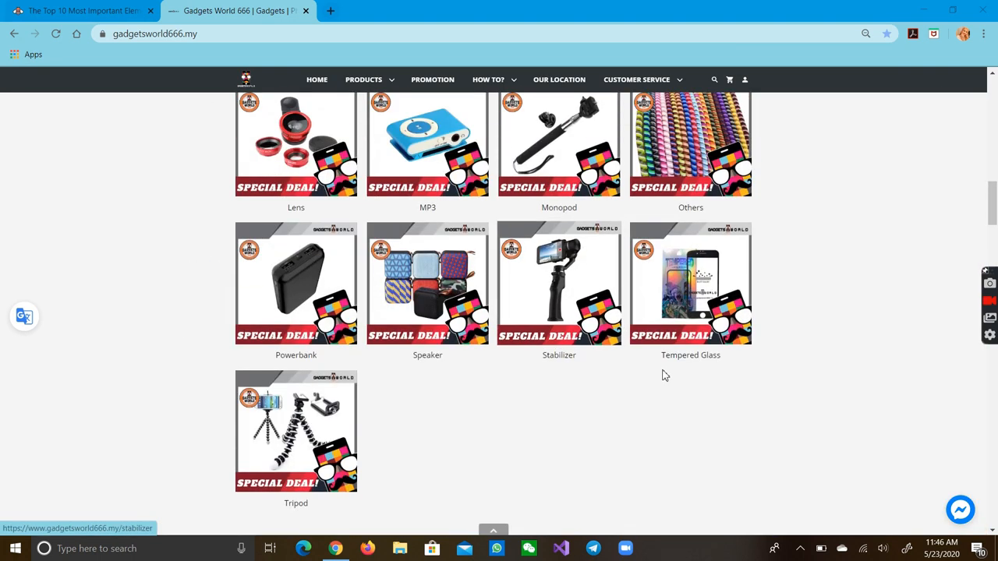
scroll("down", 3)
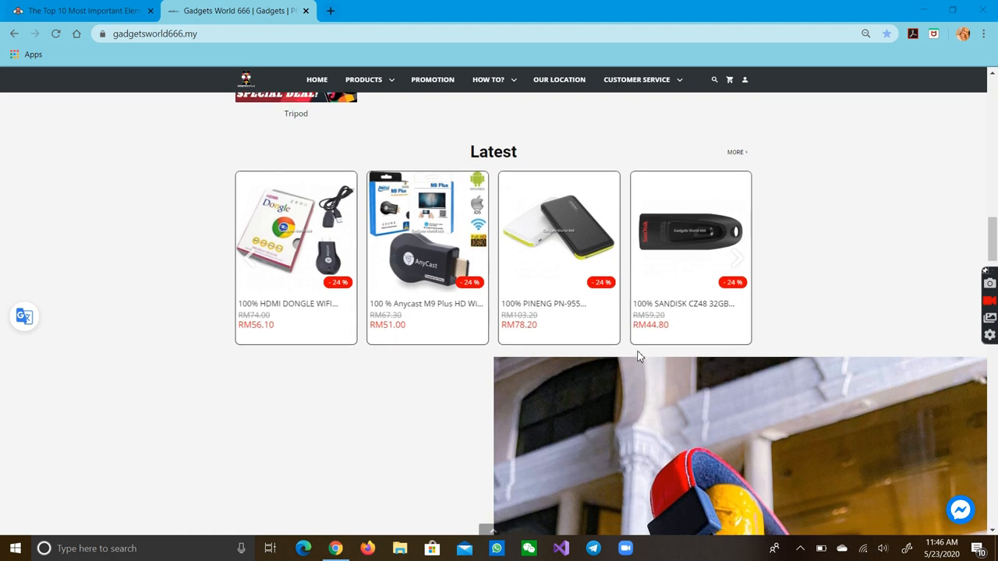
scroll("down", 3)
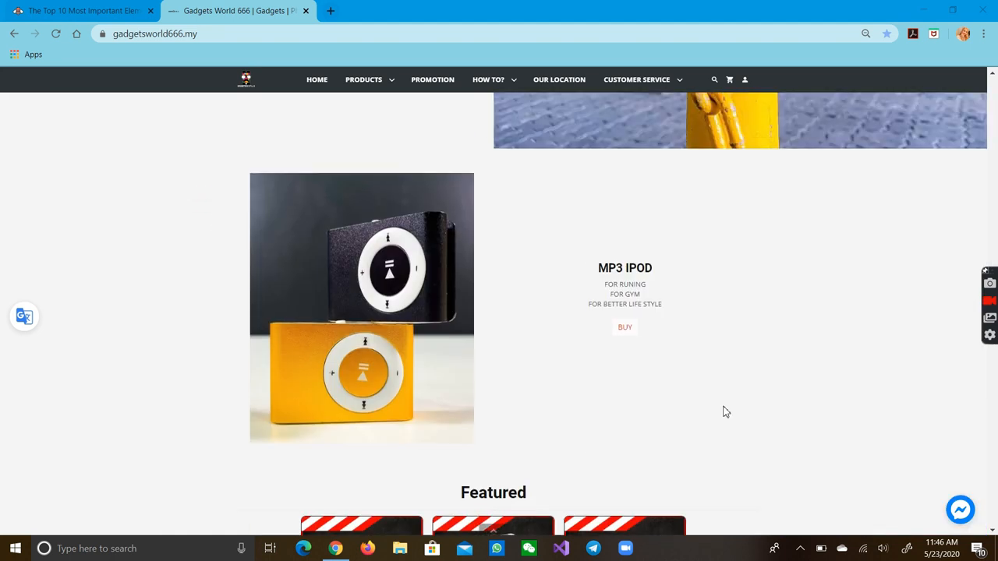
scroll("down", 3)
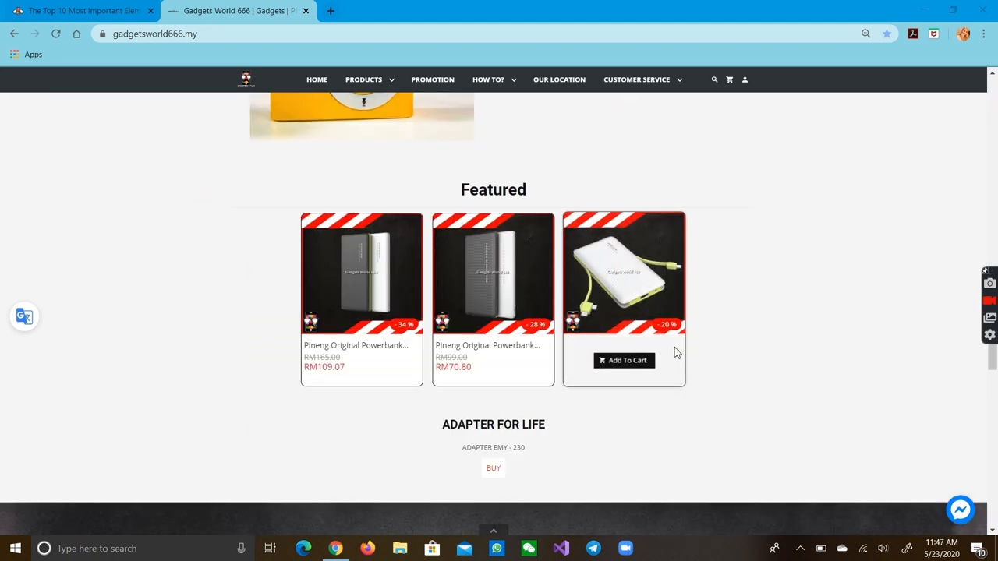
mouse_move(676, 161)
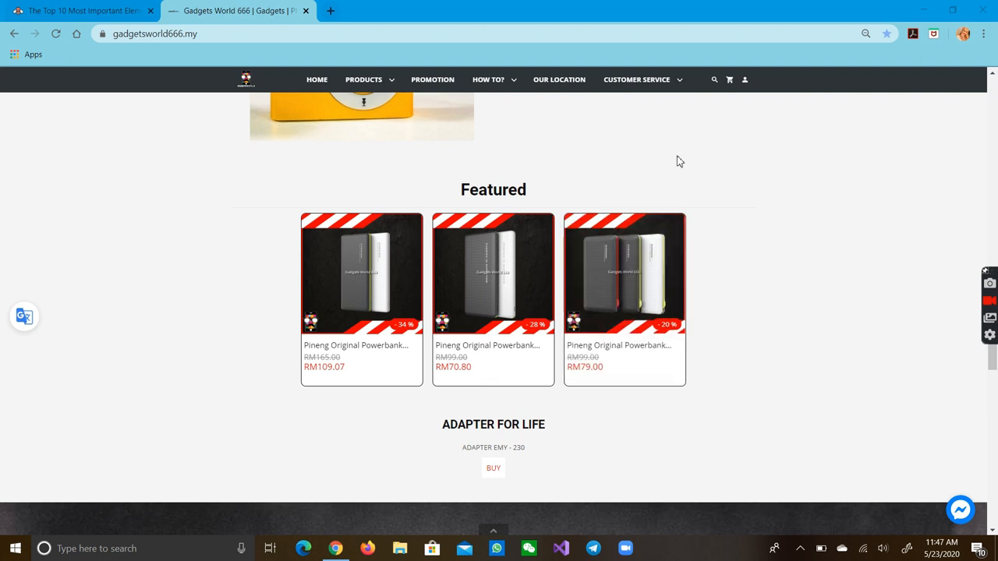
scroll("up", 3)
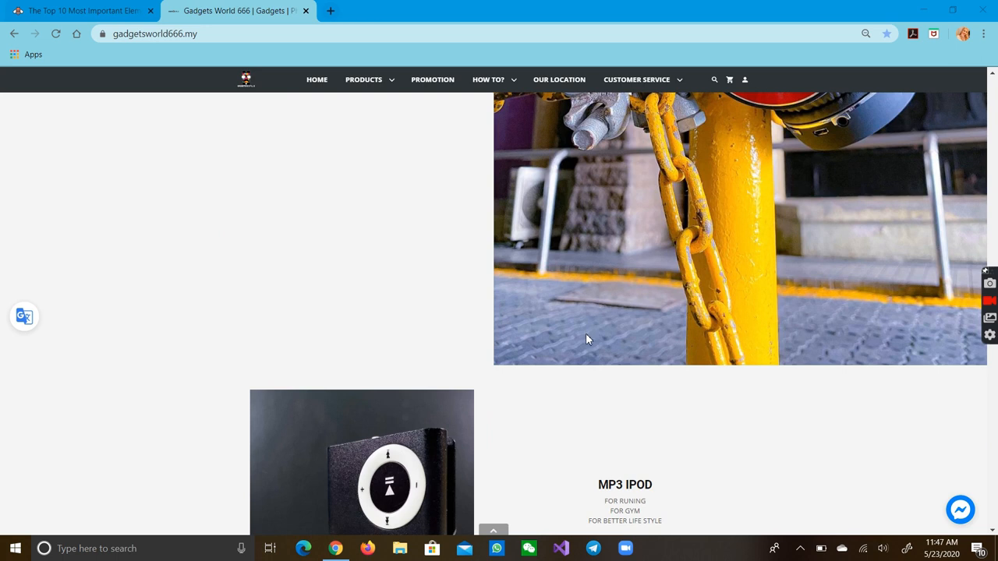
scroll("down", 3)
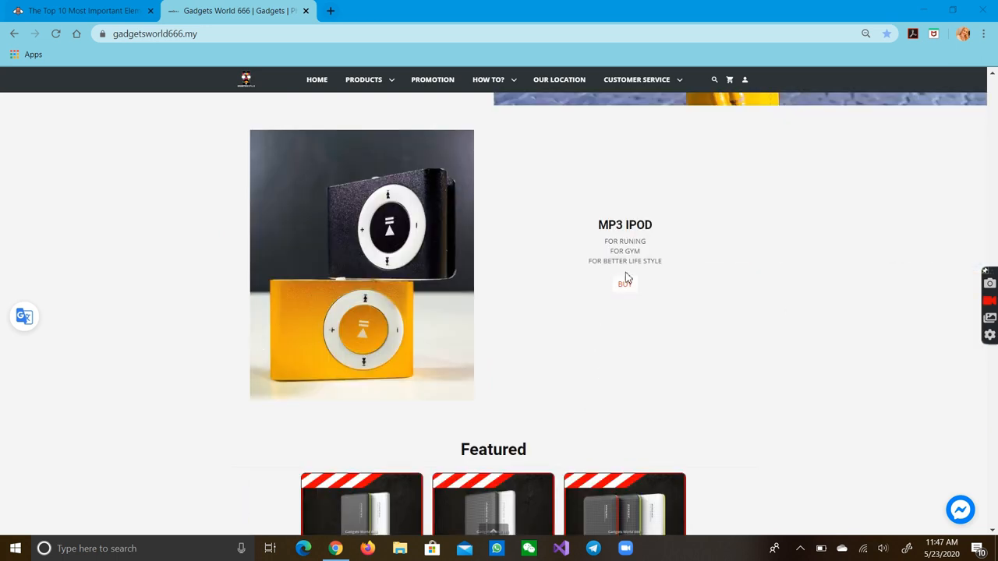
scroll("down", 3)
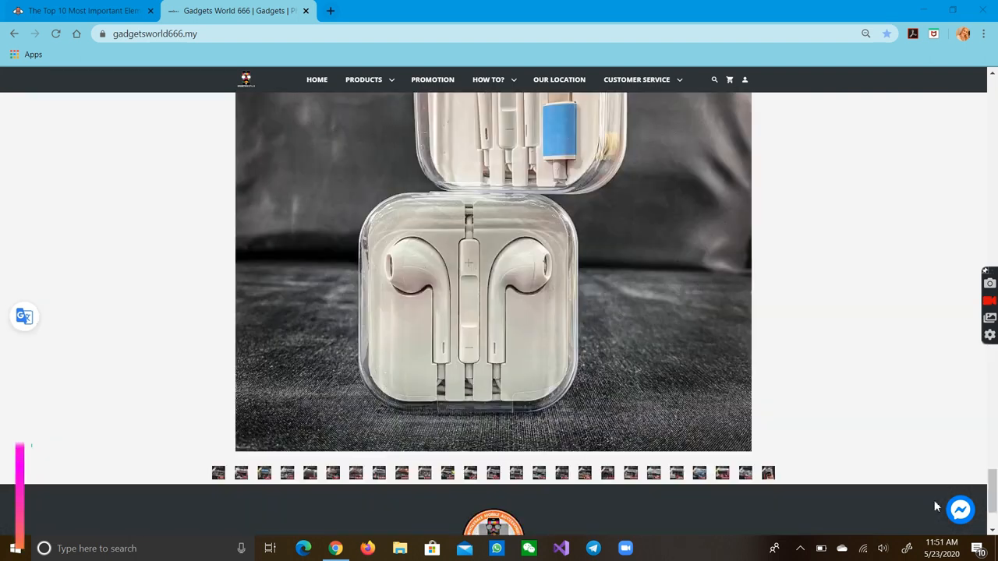
left_click(961, 511)
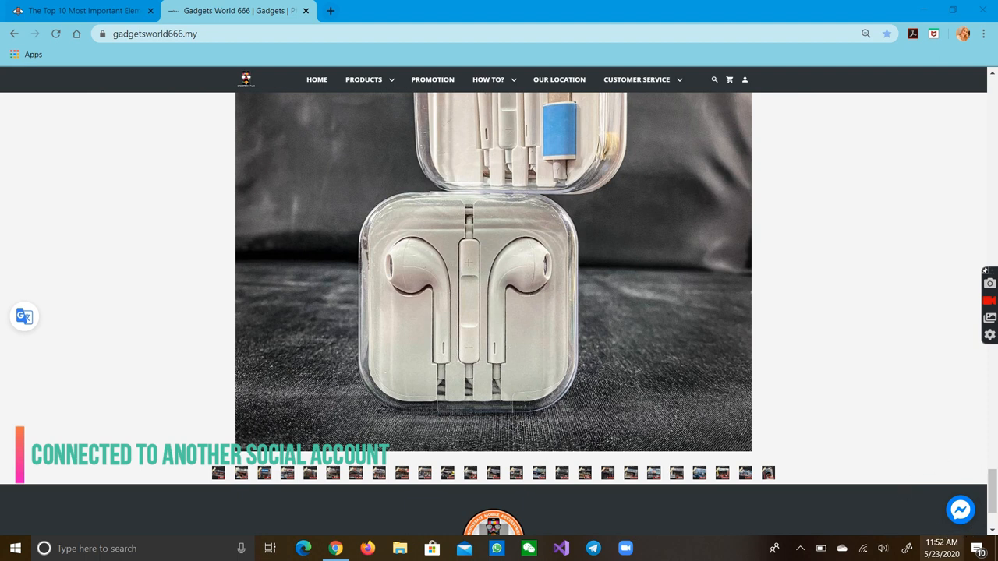
mouse_move(923, 523)
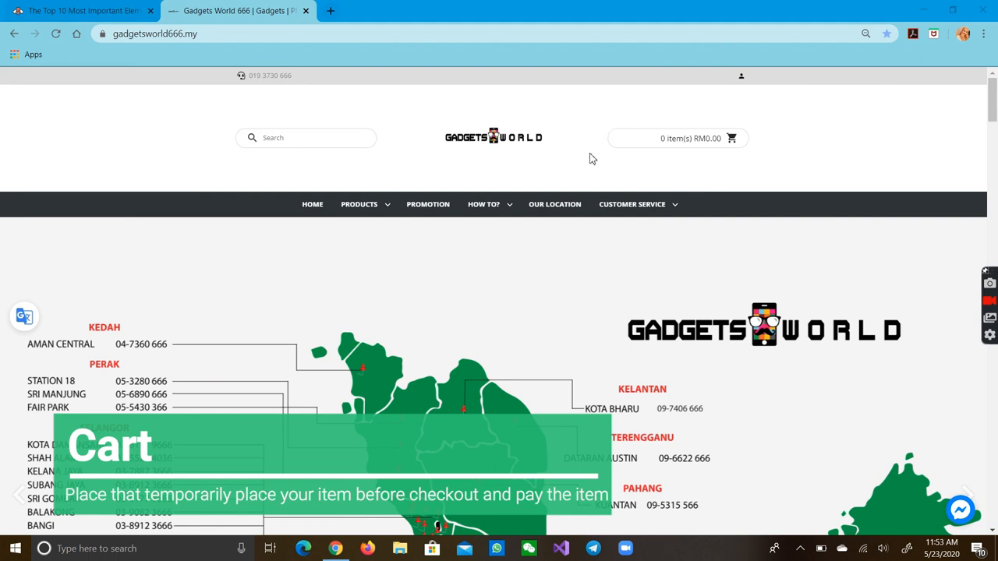
mouse_move(593, 128)
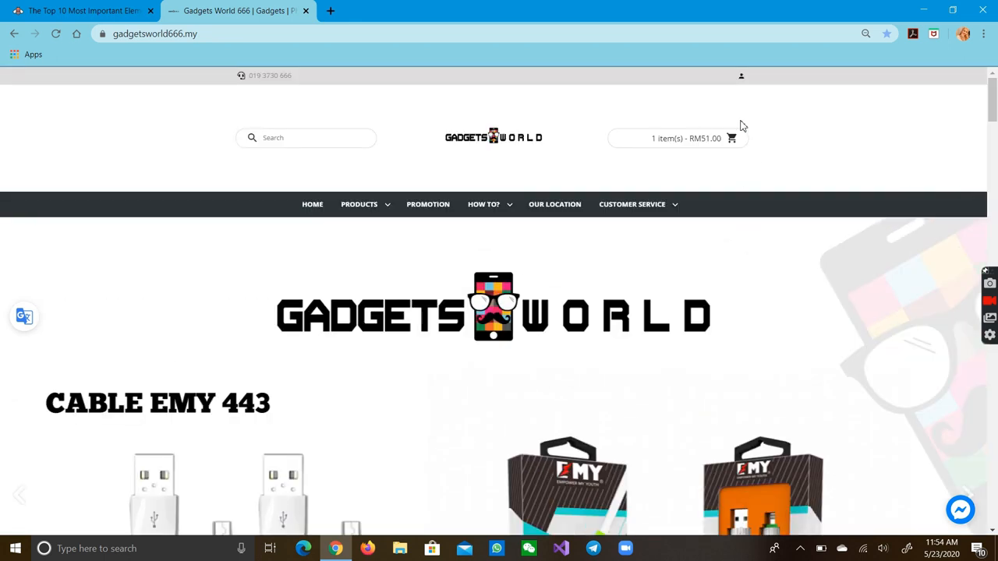
mouse_move(765, 167)
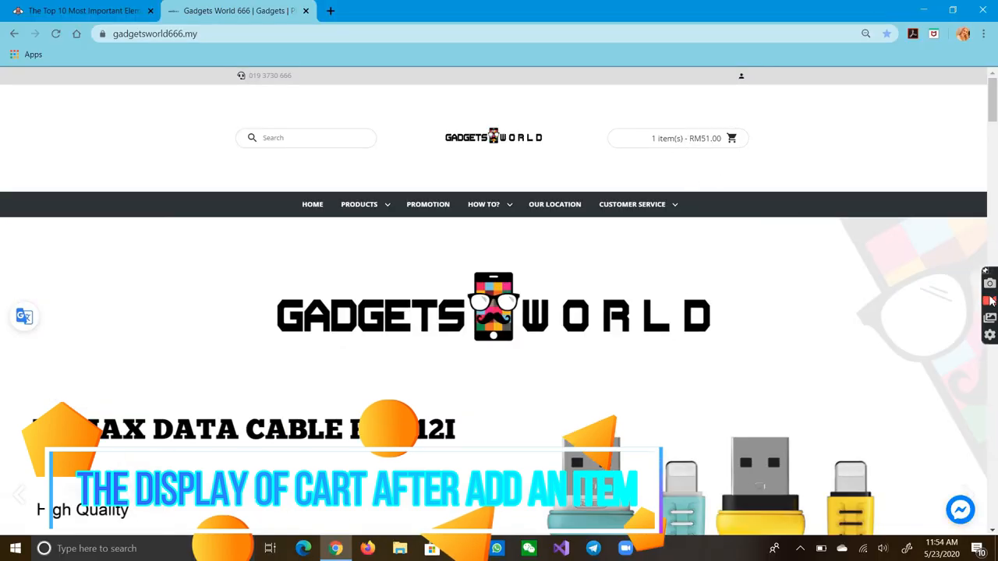
Step: With the cart showing 1 item(s) RM51.00, scroll down to the Categories grid
scroll("down", 3)
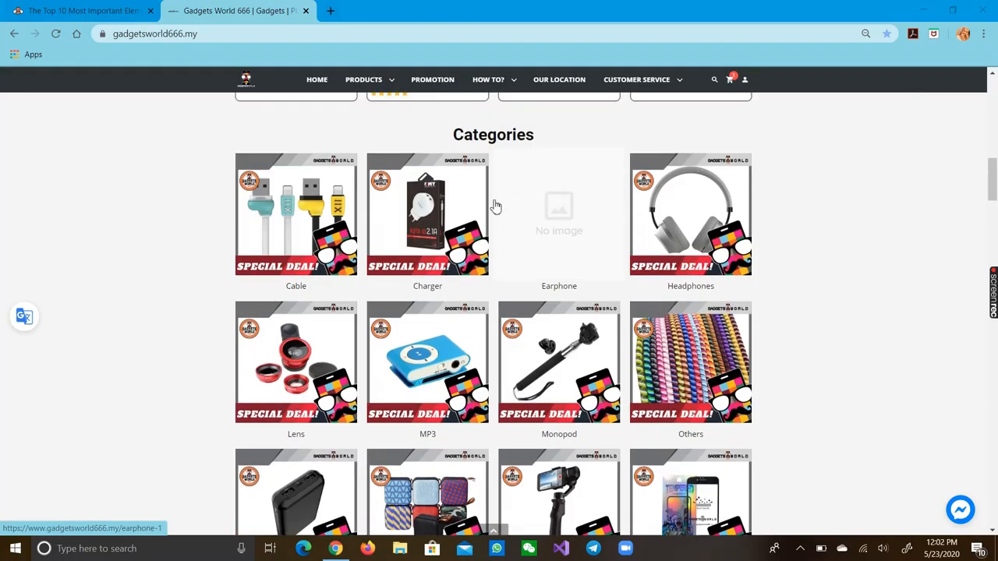
Step: Scroll up past the Specials row to the header and earphones banner slideshow
scroll("up", 3)
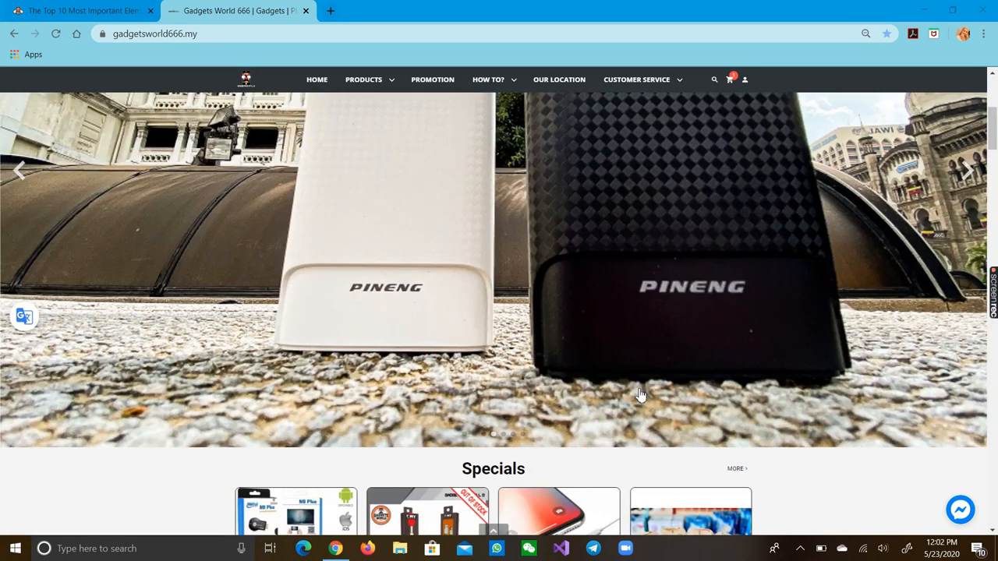
scroll("down", 3)
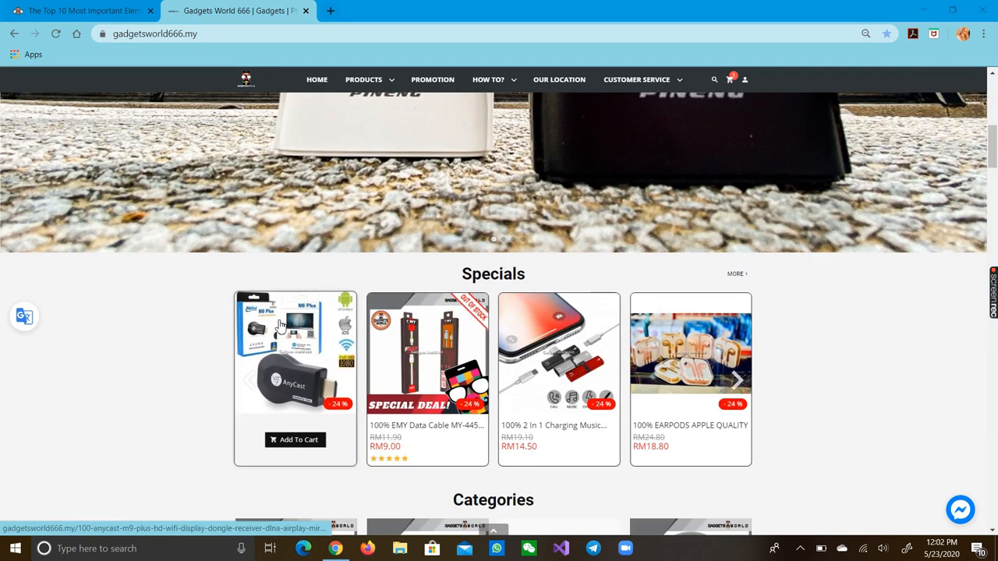
mouse_move(427, 433)
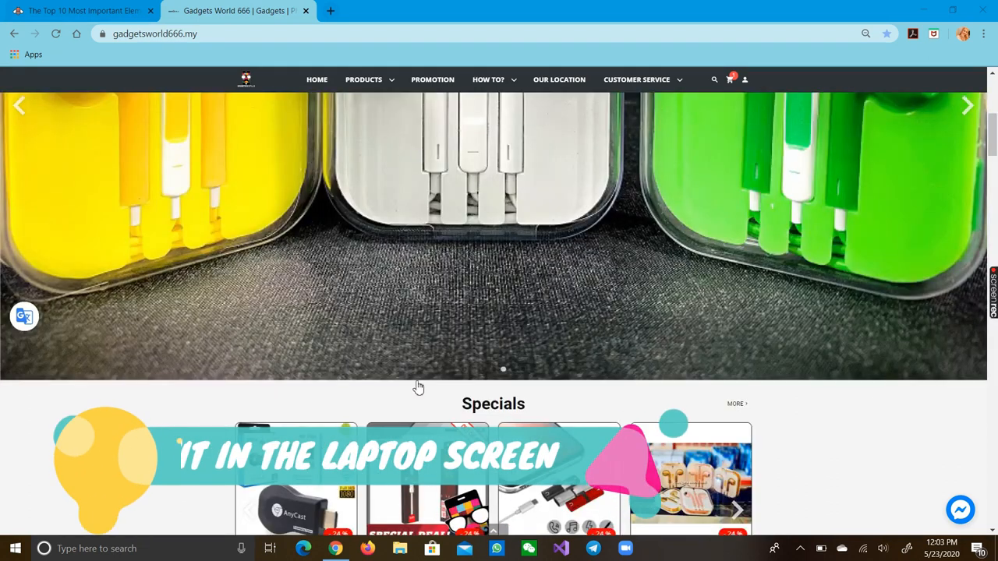
mouse_move(325, 233)
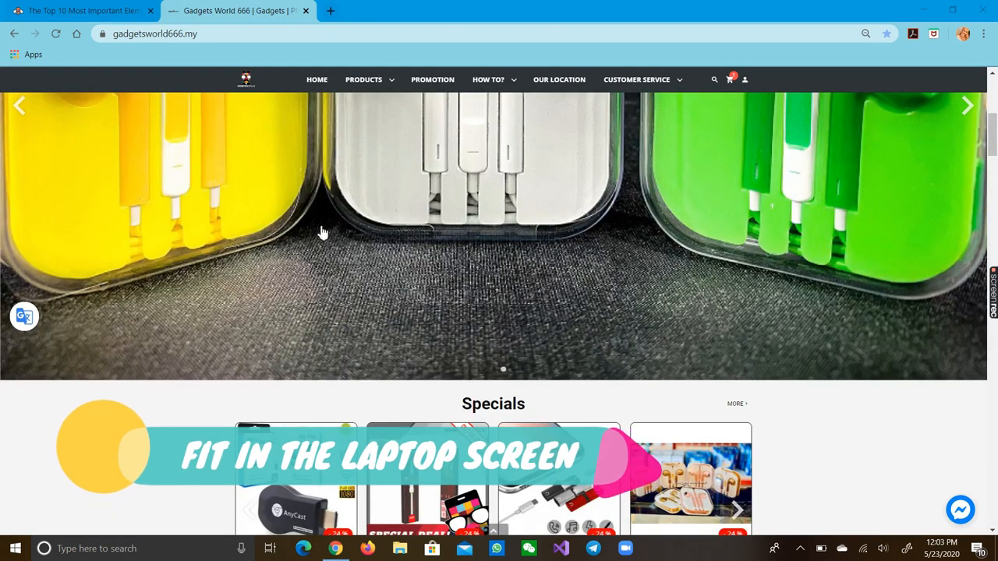
scroll("up", 3)
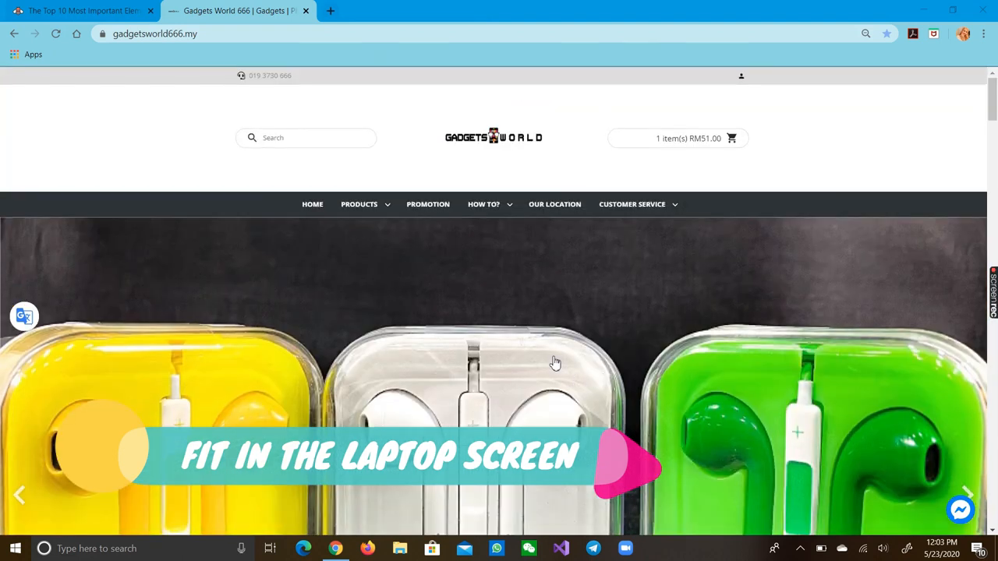